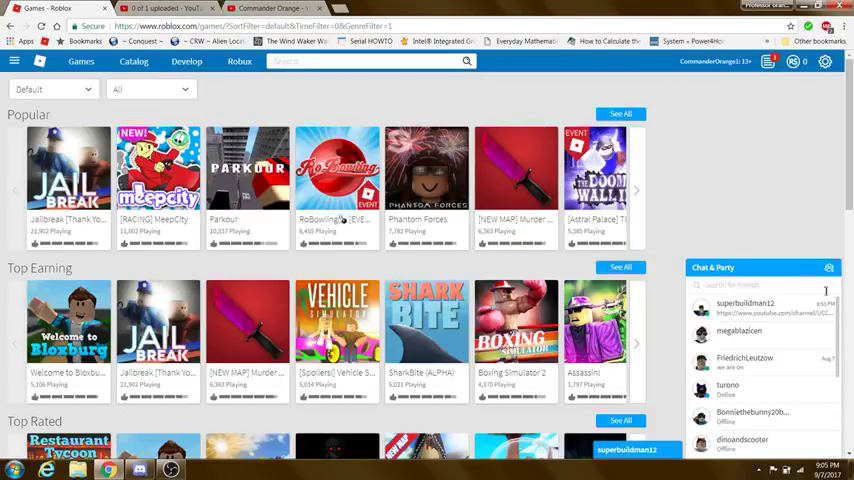
Launch Parkour Tag! from the Featured games after scrolling the Games page
right_click(724, 390)
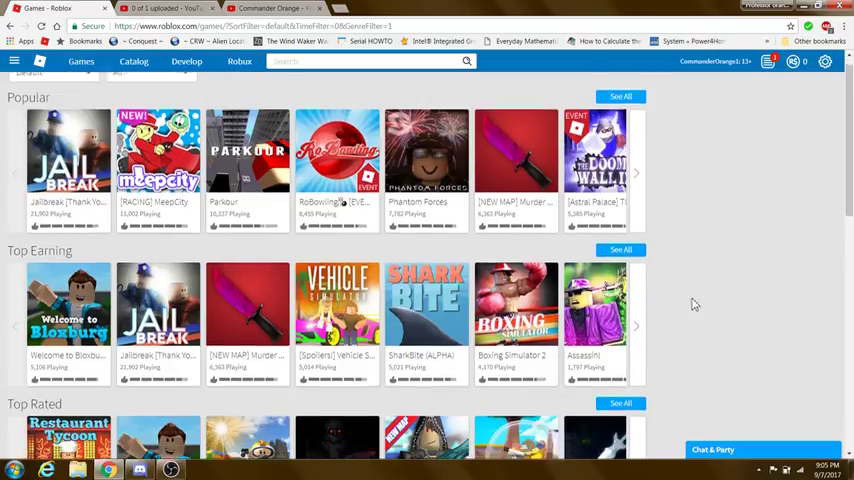
scroll("down", 3)
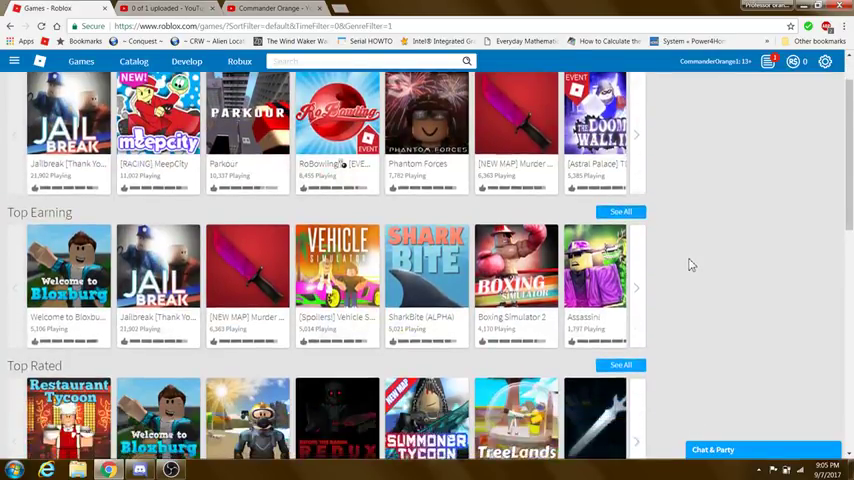
scroll("down", 3)
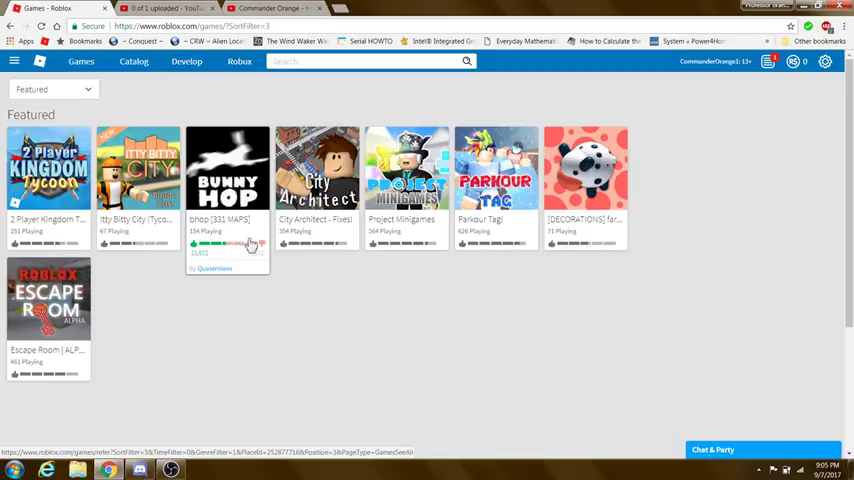
mouse_move(284, 266)
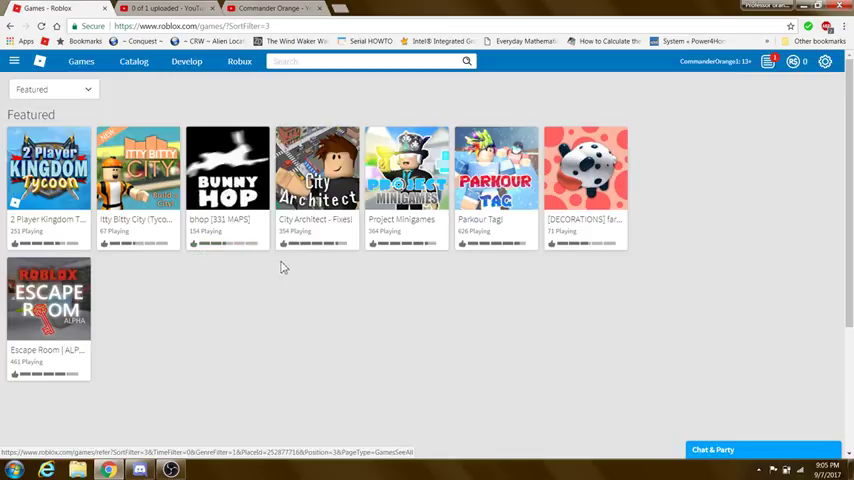
mouse_move(312, 294)
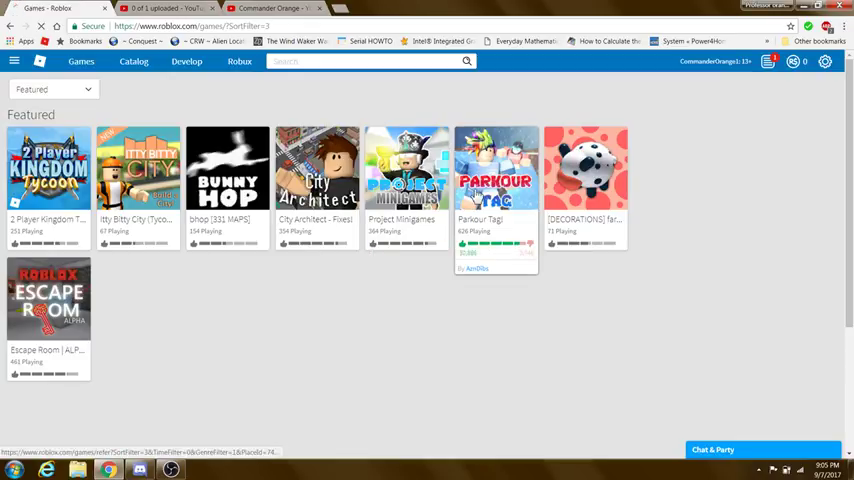
left_click(496, 168)
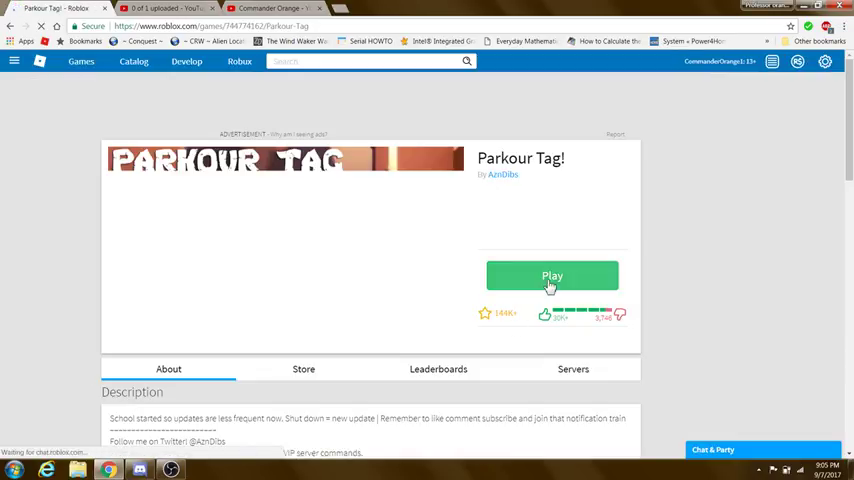
left_click(552, 276)
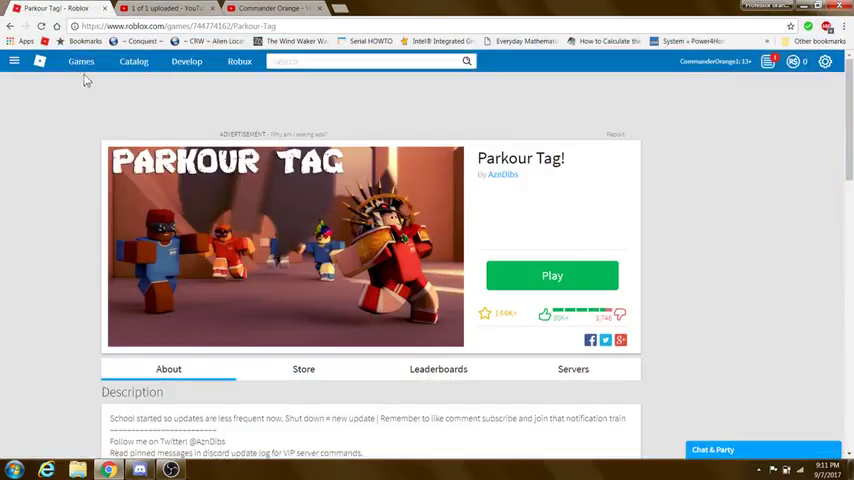
Return to the Games list and scroll down until BETA | Area - 12 is visible
left_click(80, 60)
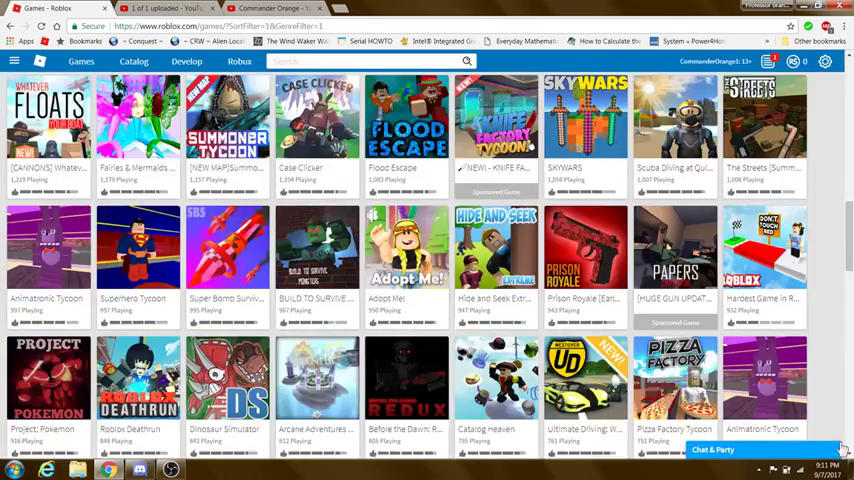
scroll("down", 3)
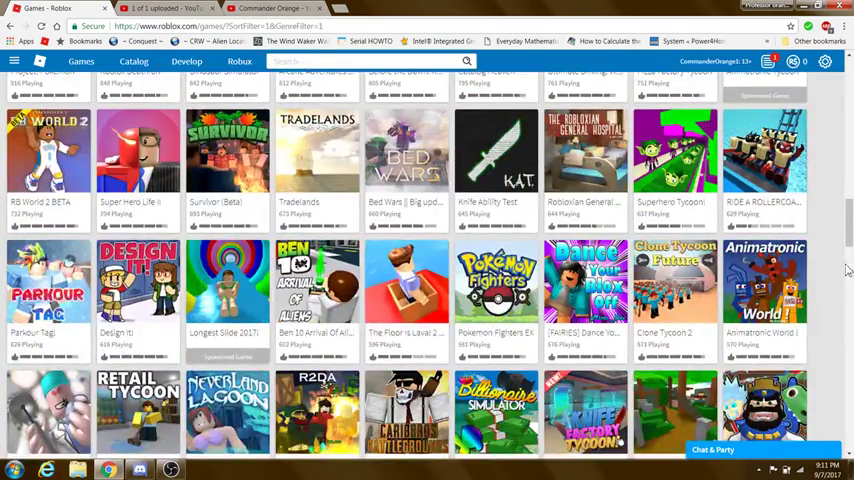
scroll("down", 3)
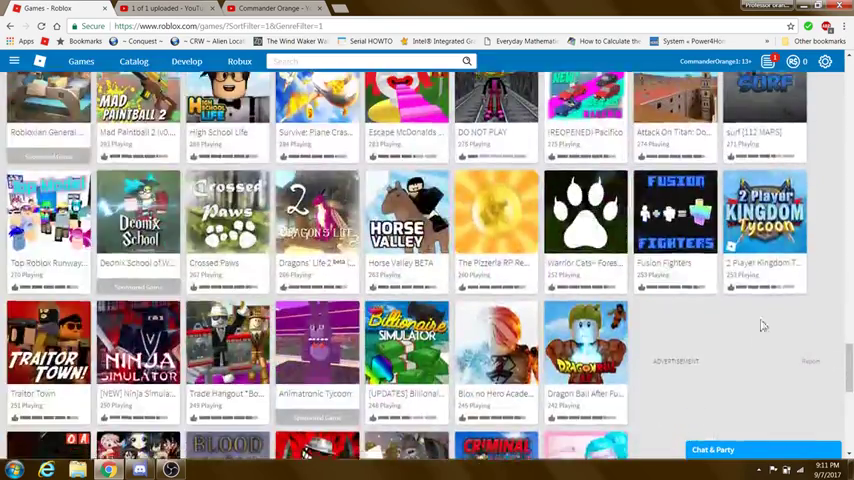
scroll("down", 3)
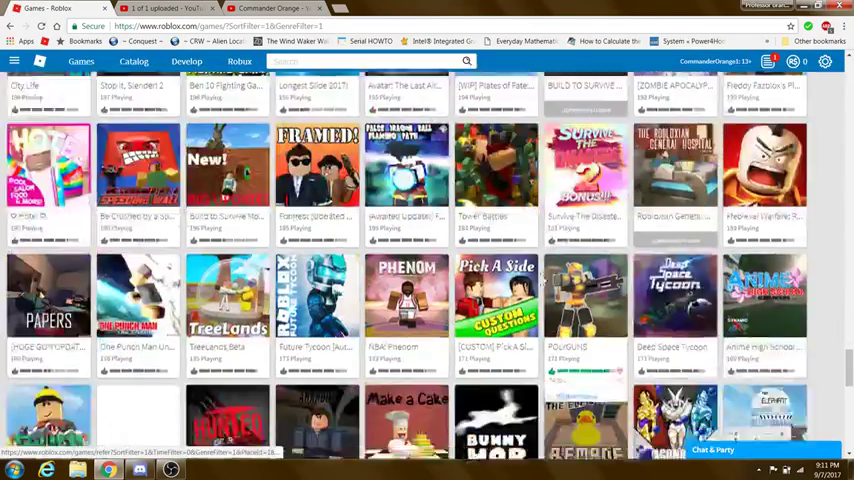
scroll("down", 3)
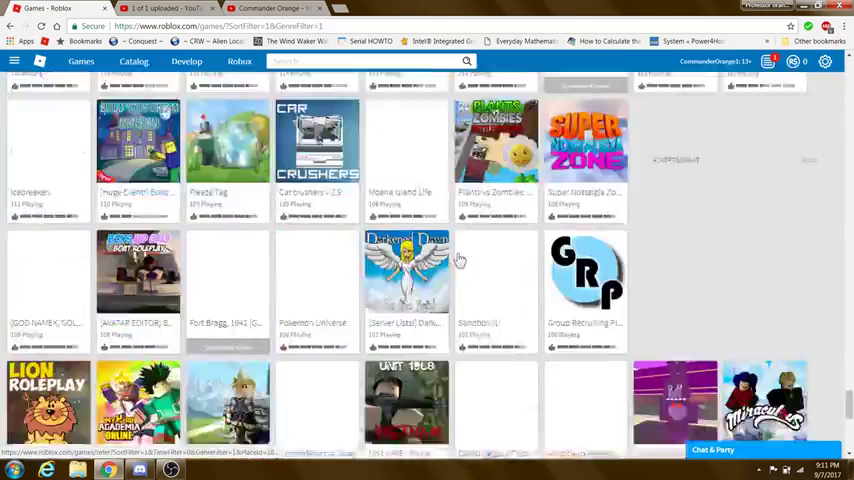
scroll("down", 3)
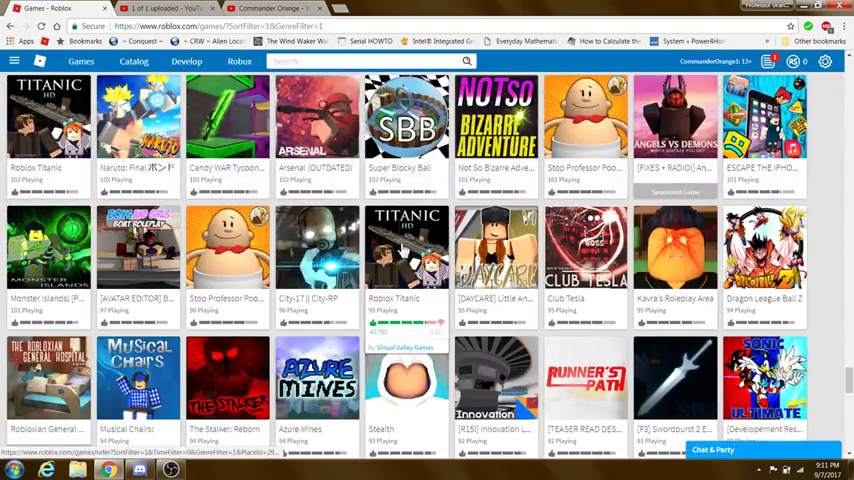
scroll("down", 3)
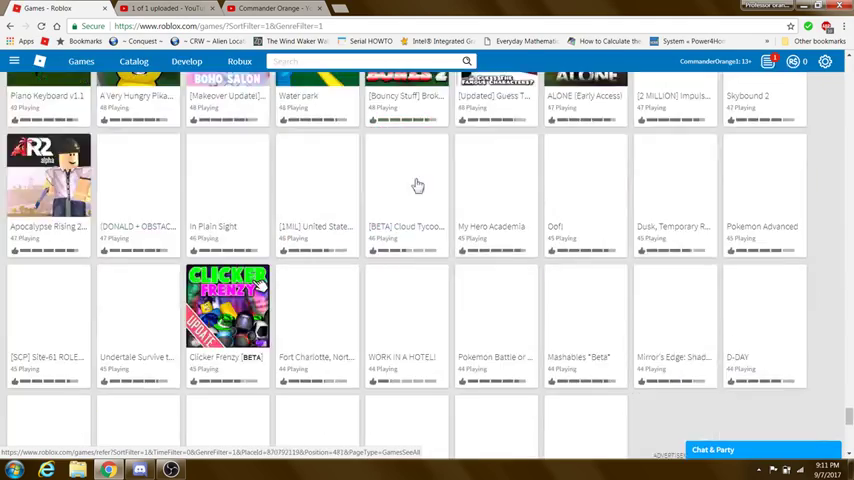
scroll("down", 3)
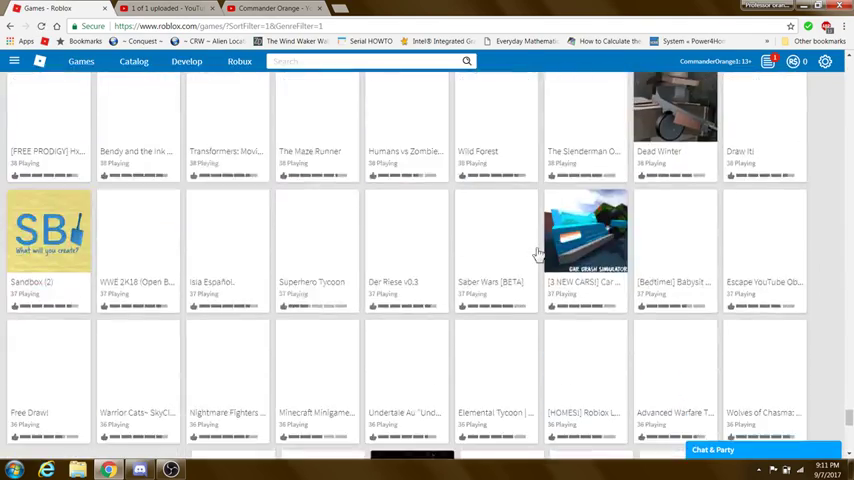
scroll("down", 3)
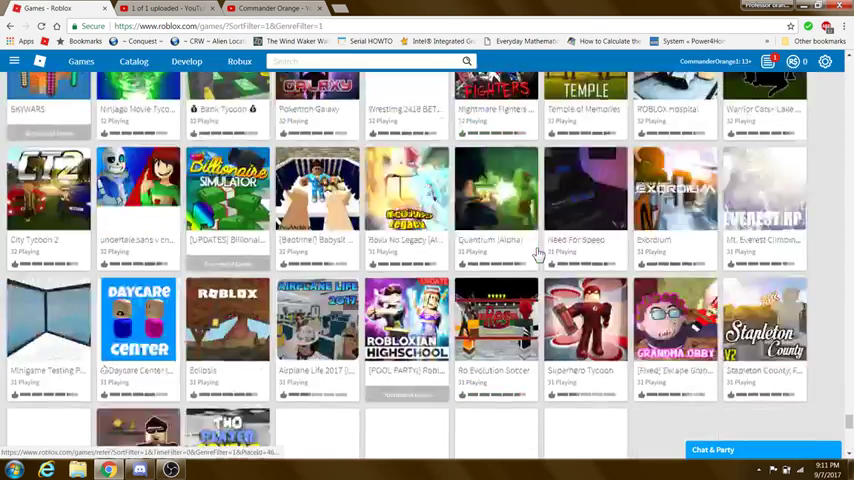
scroll("down", 3)
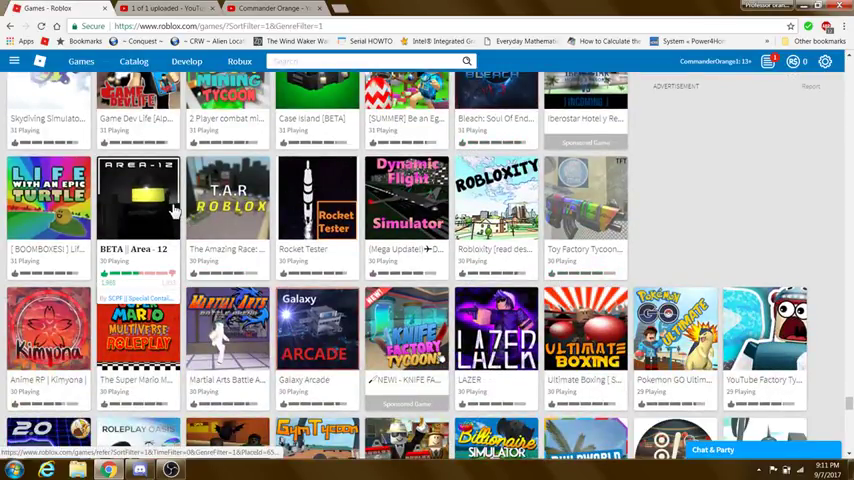
Launch BETA | Area - 12 from its game page
left_click(136, 196)
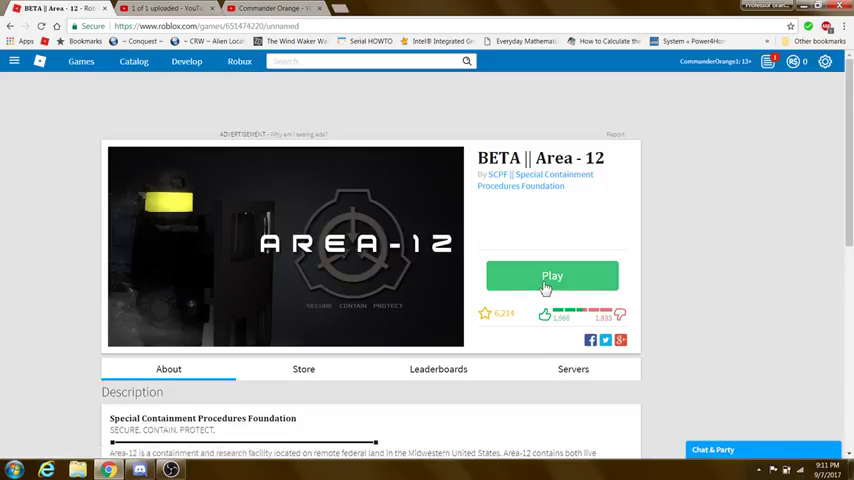
left_click(552, 276)
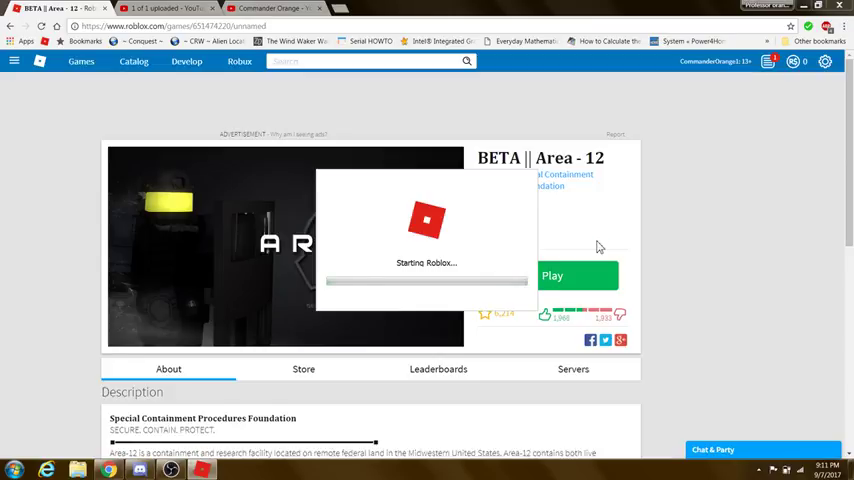
Allow Roblox Player to open so Area - 12 loads
left_click(552, 276)
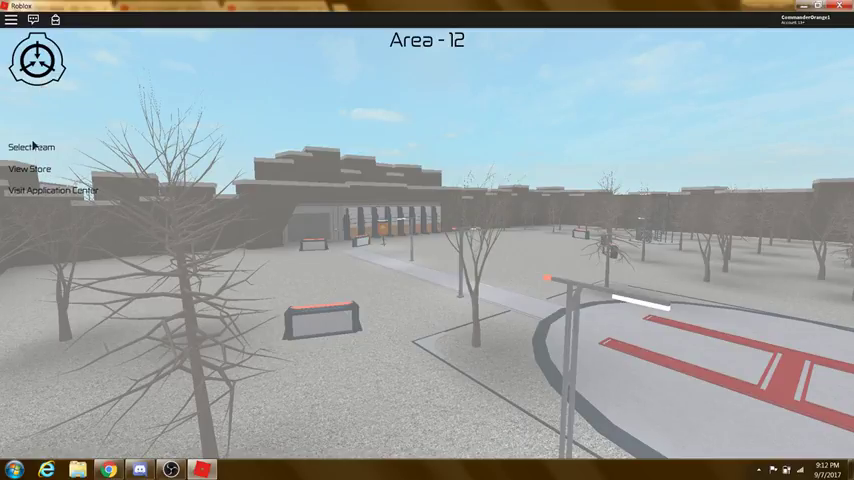
Join the first listed team after Security Department is refused
left_click(32, 148)
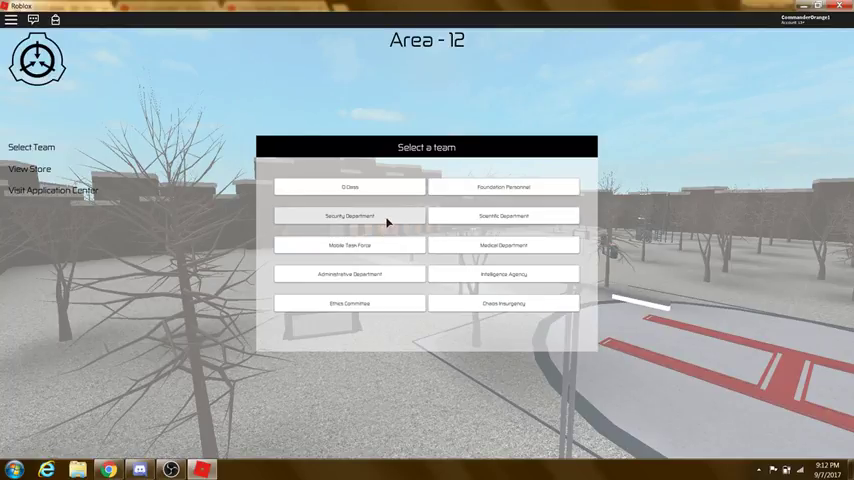
left_click(348, 216)
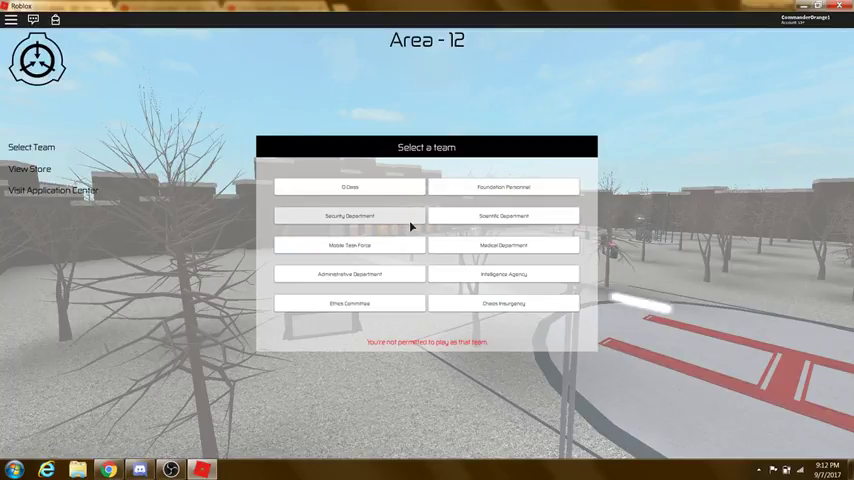
mouse_move(468, 240)
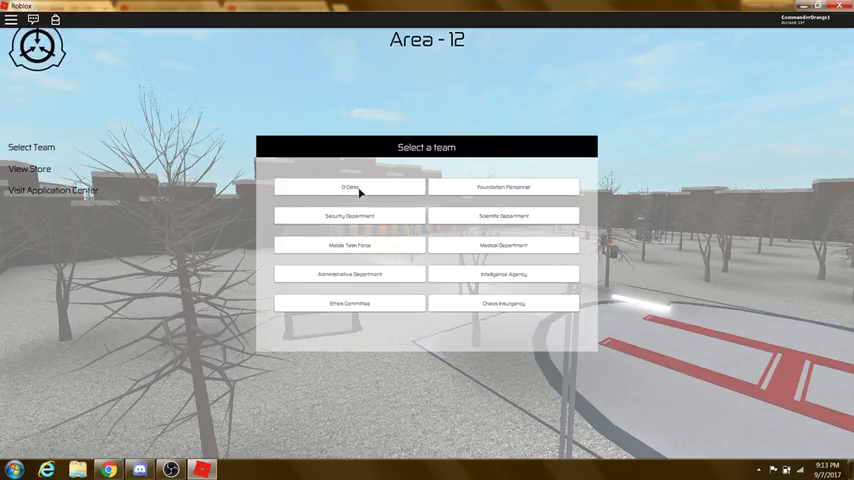
left_click(348, 188)
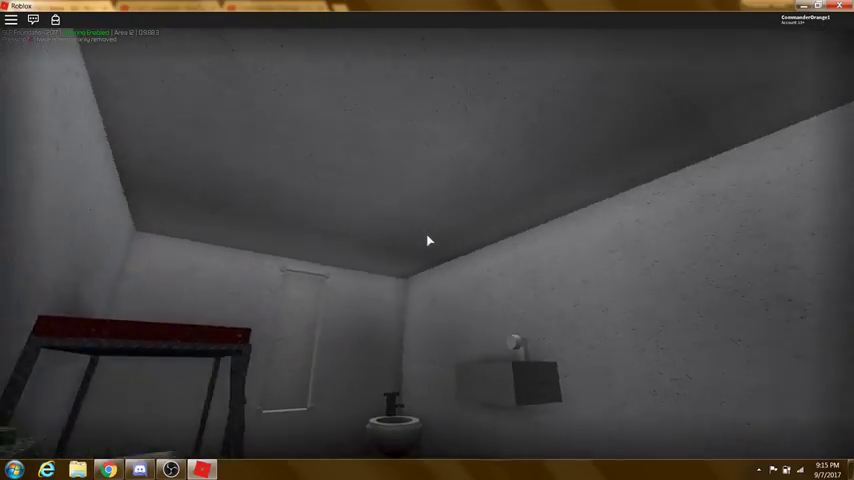
mouse_move(428, 240)
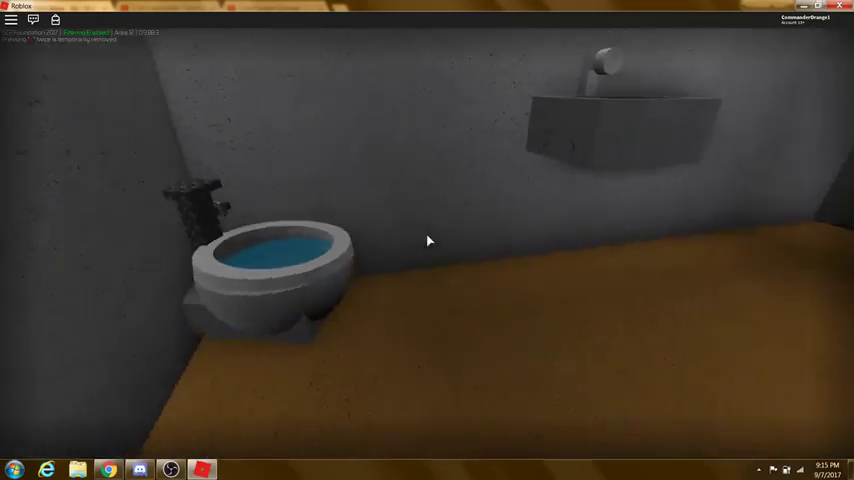
mouse_move(428, 240)
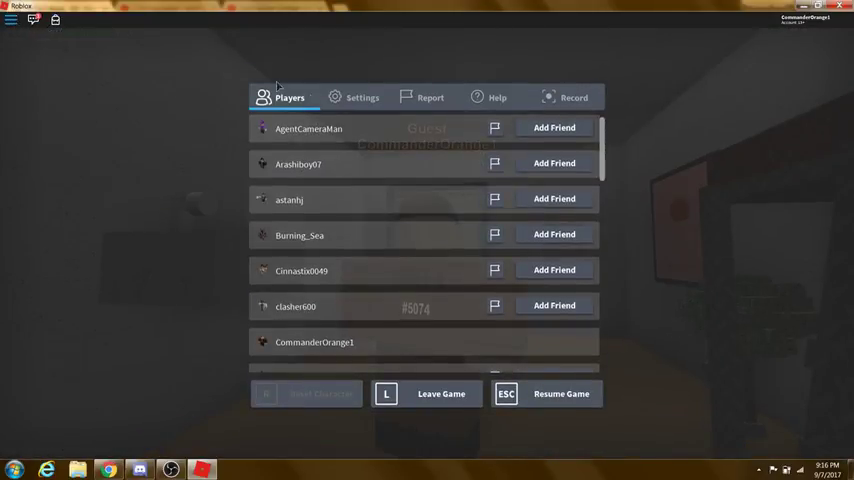
Scroll the Players list and resume the game
scroll("down", 3)
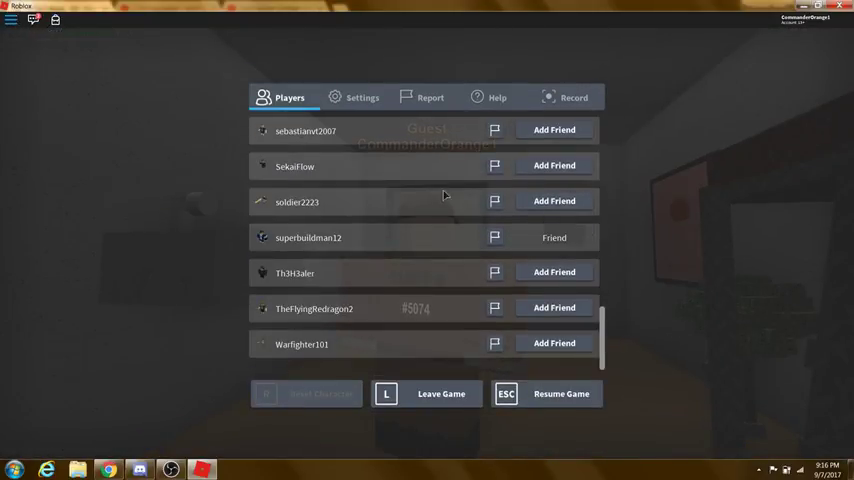
left_click(560, 392)
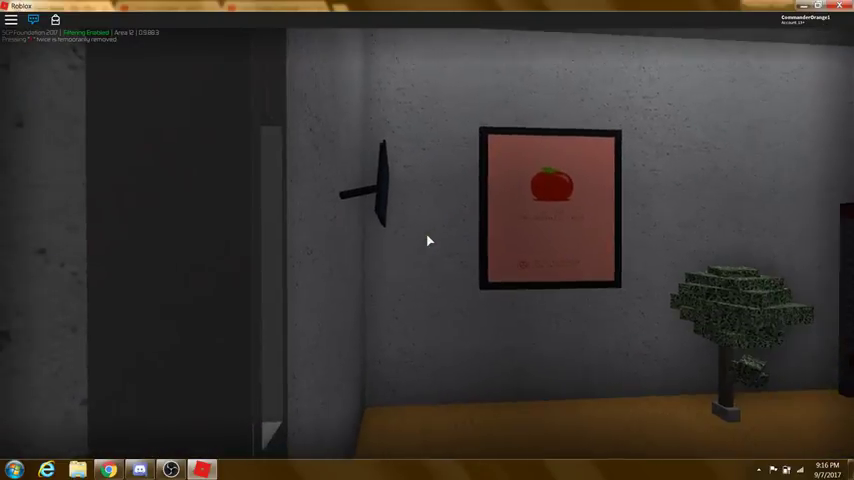
Bring up the leave-game confirmation via Esc after exploring the cell
key("Escape")
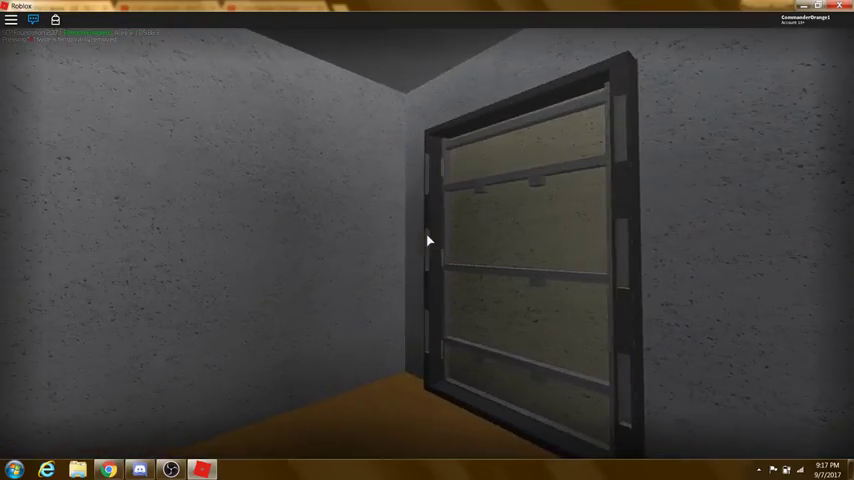
mouse_move(428, 240)
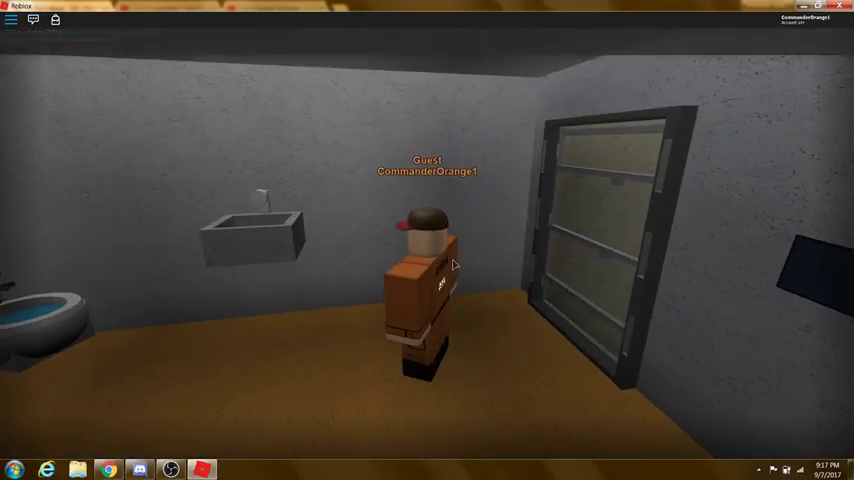
key("Escape")
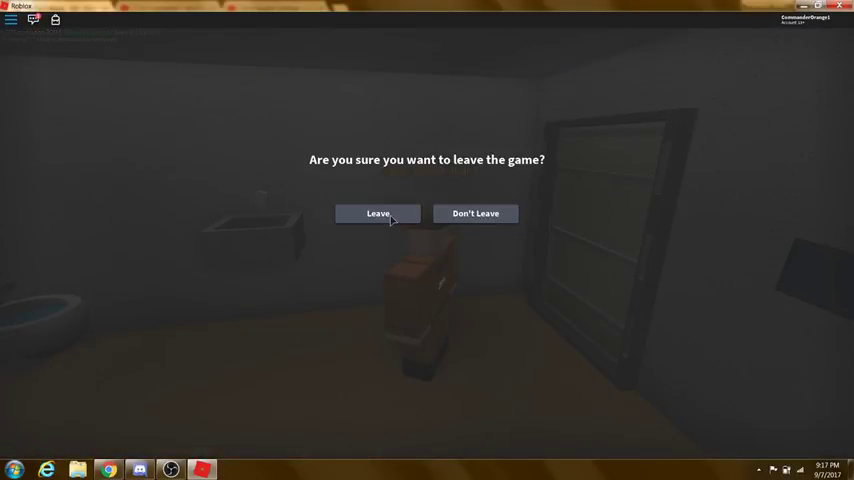
Leave the game, then find and open the Paintball Frenzy page in the Games list
left_click(378, 212)
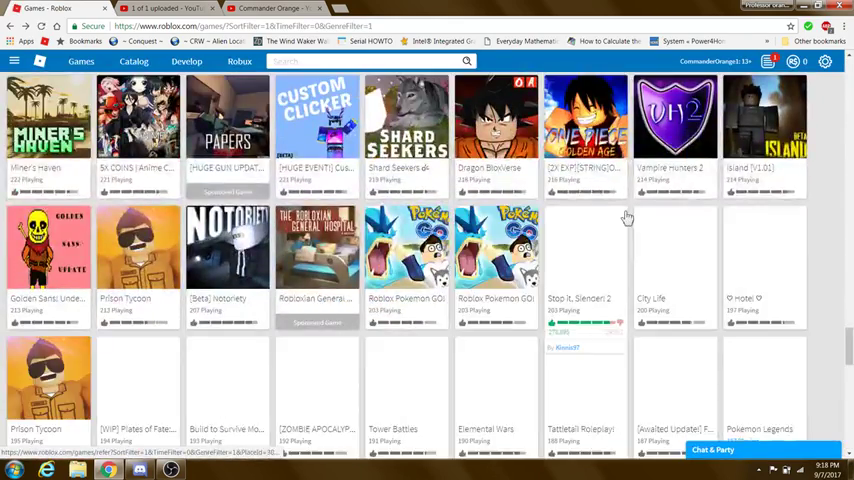
scroll("down", 3)
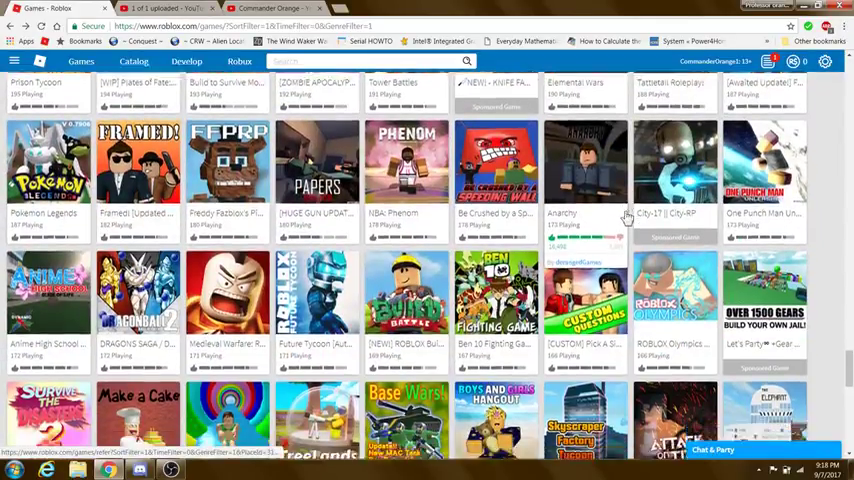
scroll("down", 3)
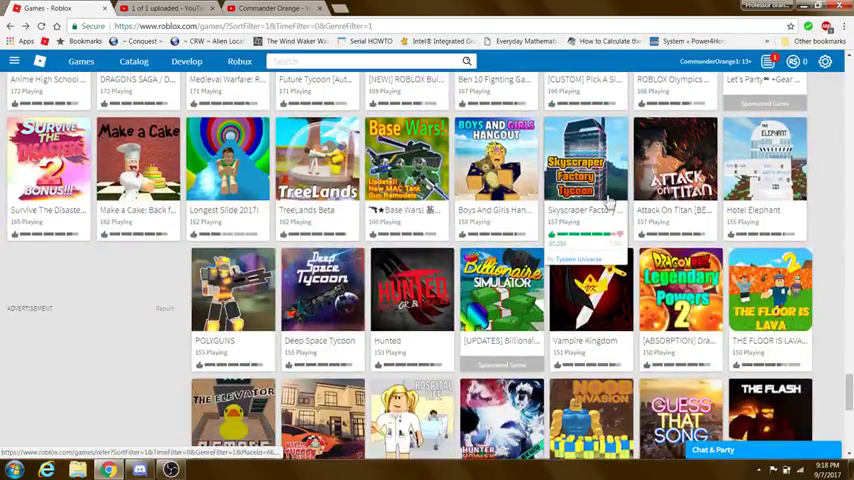
scroll("down", 3)
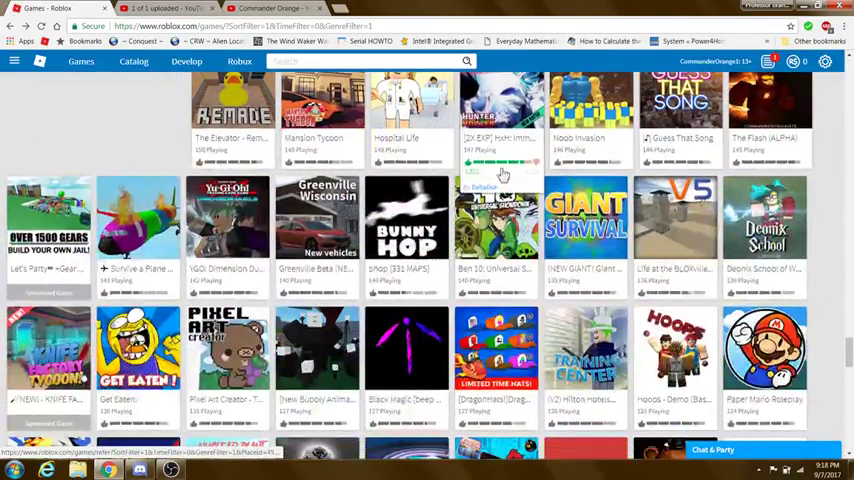
scroll("down", 3)
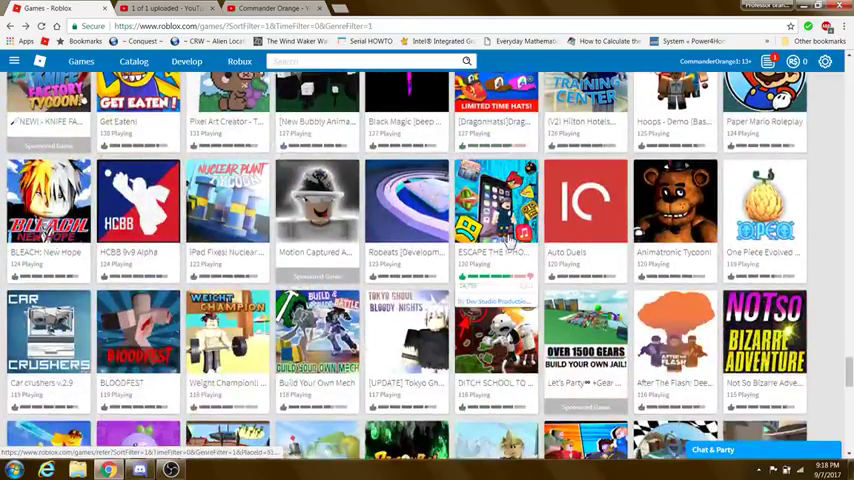
scroll("down", 3)
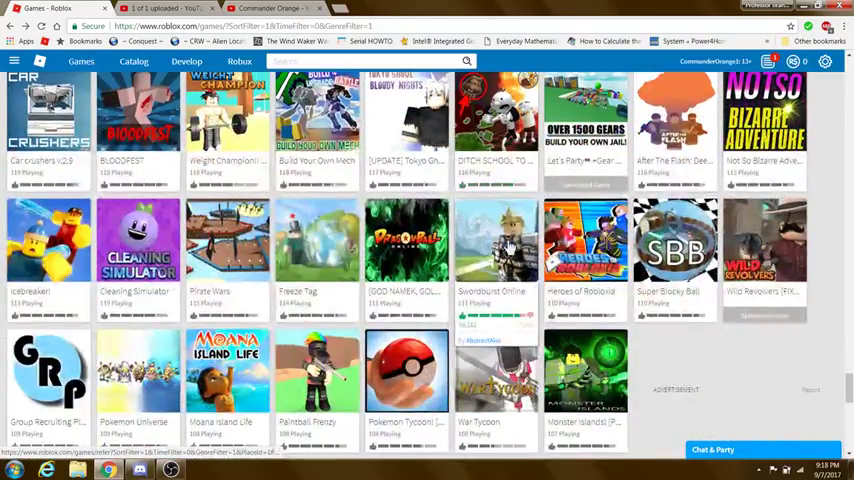
scroll("down", 3)
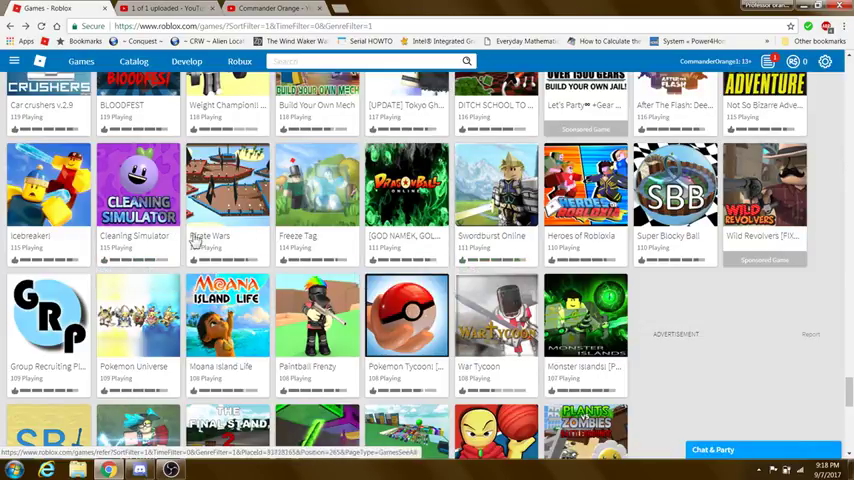
scroll("down", 3)
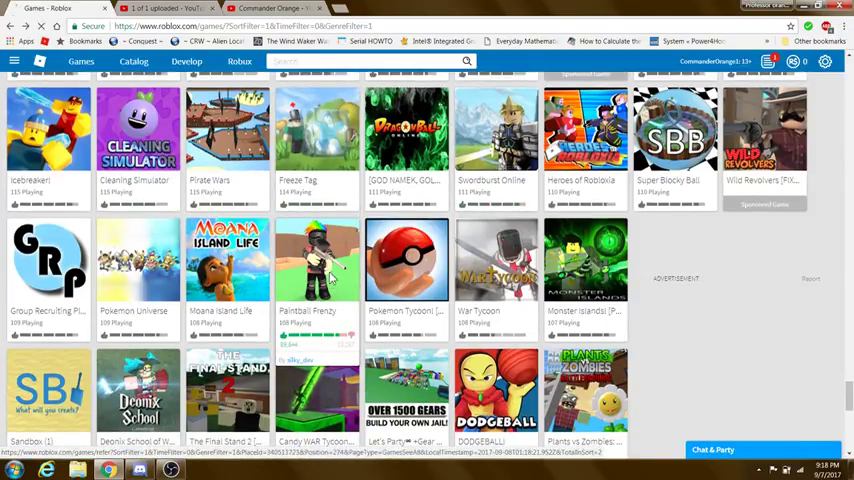
left_click(316, 260)
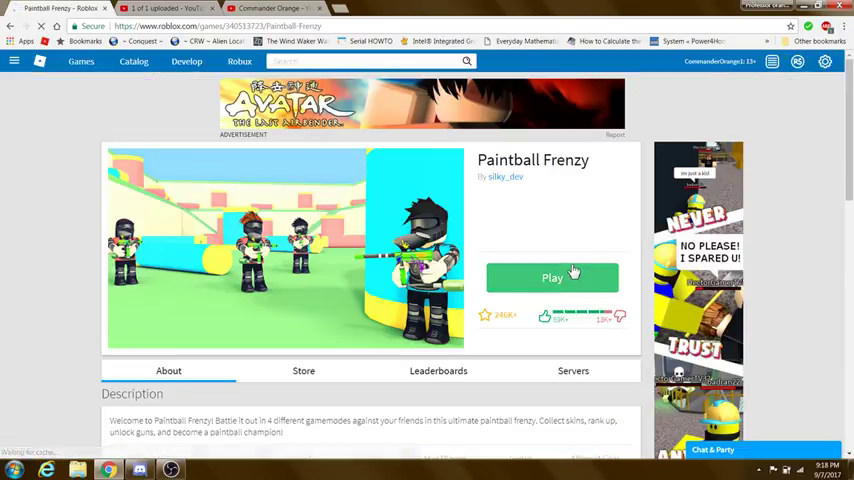
Launch Paintball Frenzy and wait for it to load
left_click(552, 278)
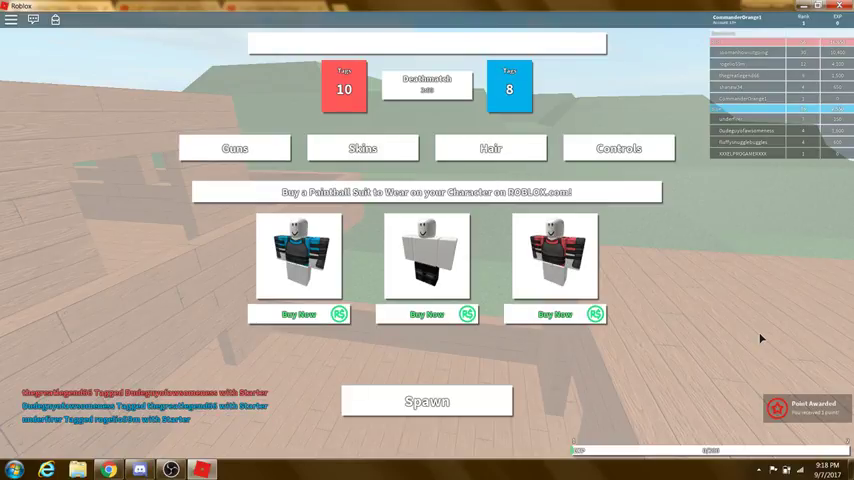
mouse_move(568, 300)
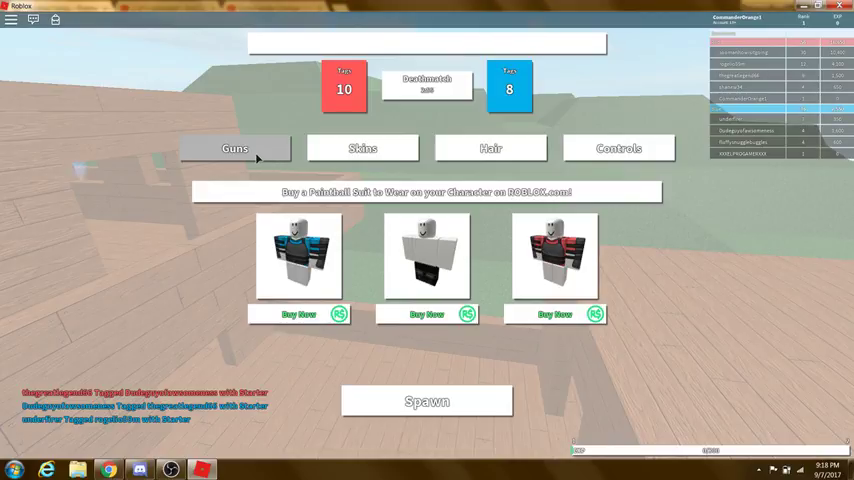
Pick the first paintball gun from the Guns catalog and spawn into the match
left_click(234, 148)
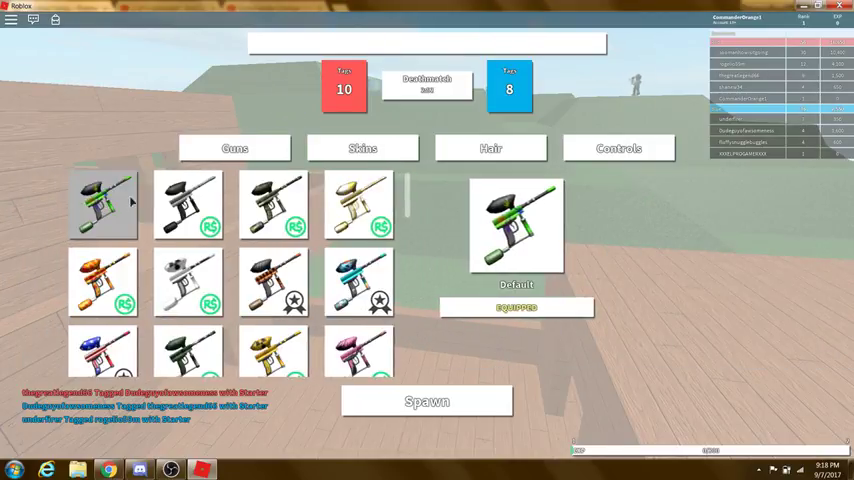
left_click(234, 148)
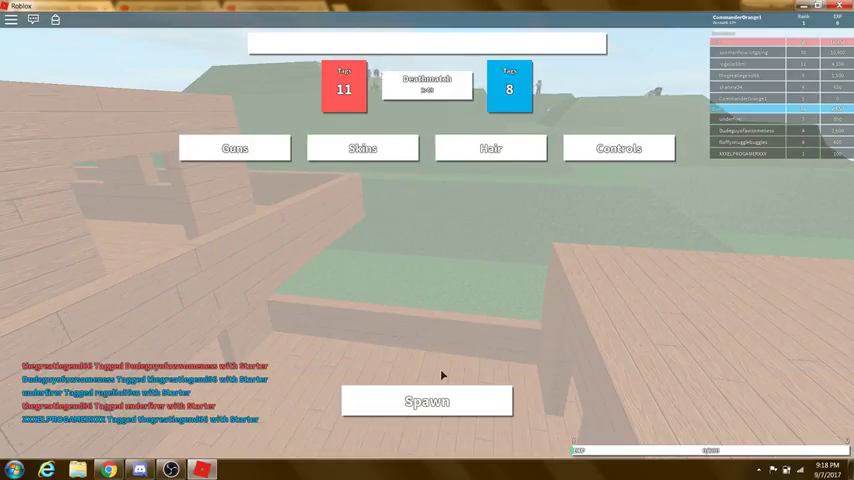
left_click(428, 400)
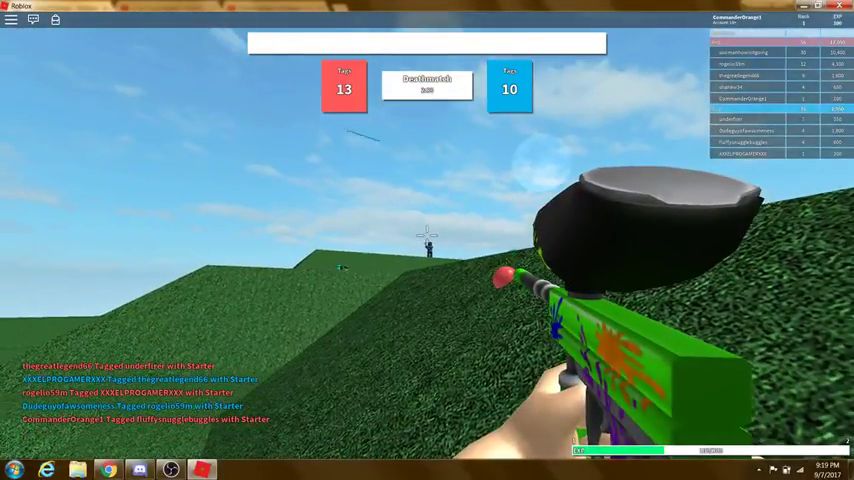
Keep playing until the round ends and the Hair loadout catalog appears
left_click(428, 240)
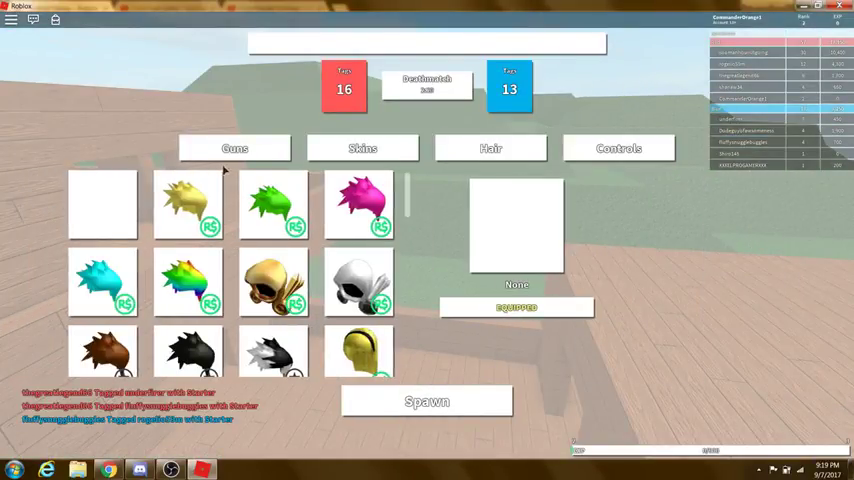
View the Controls key bindings, then wait for the Skins suit shop to appear
left_click(618, 148)
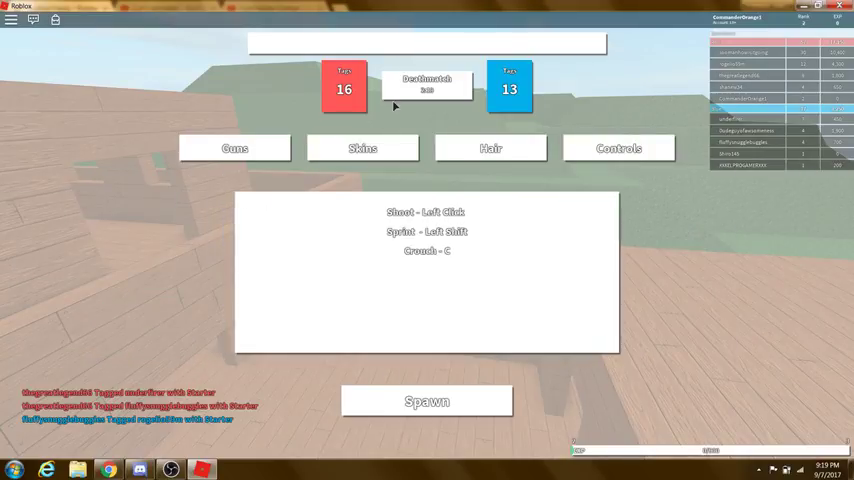
mouse_move(404, 92)
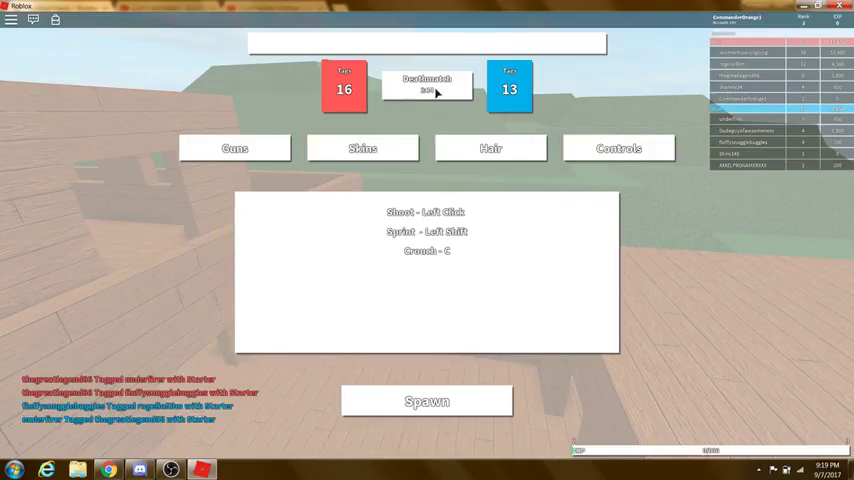
left_click(428, 400)
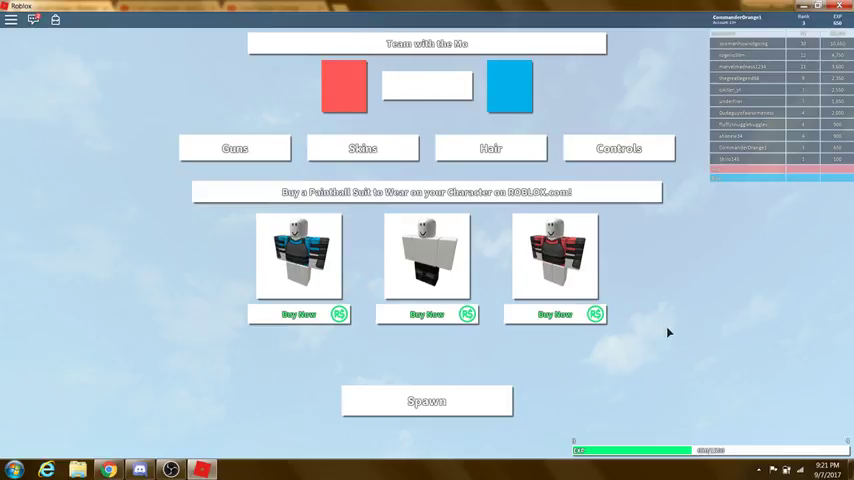
mouse_move(396, 80)
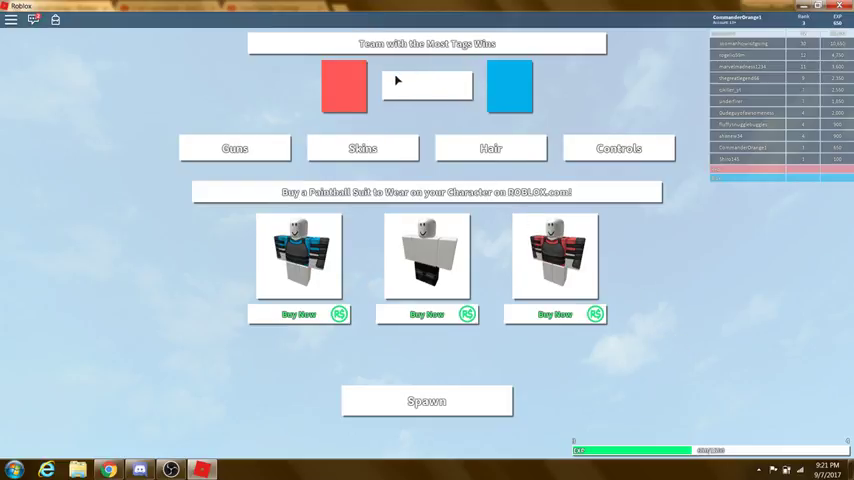
left_click(428, 400)
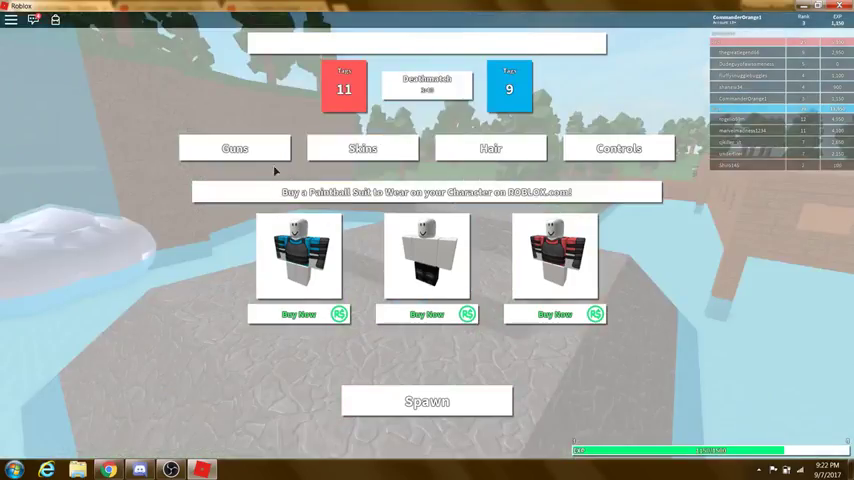
View the Guns list, start and cancel the Shotgun purchase, then spawn into the match
left_click(234, 148)
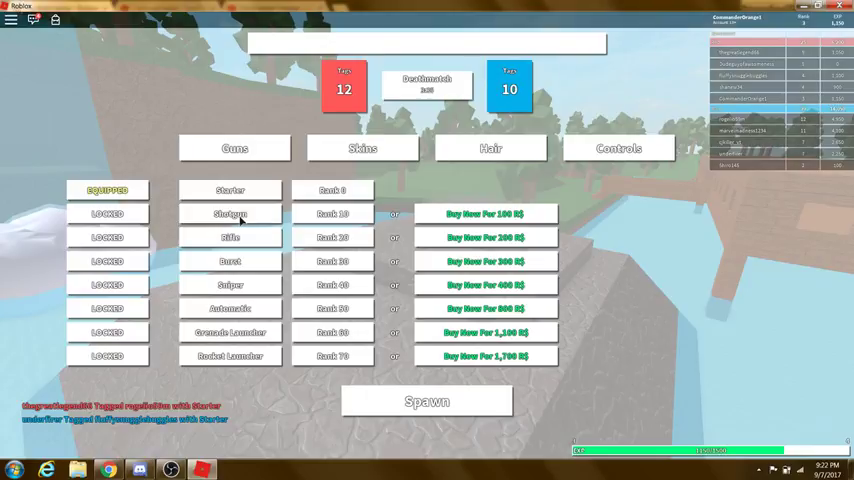
mouse_move(252, 212)
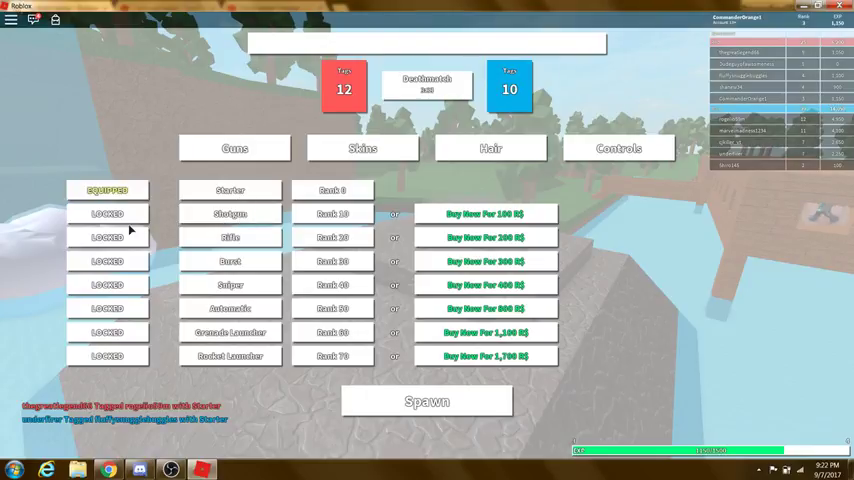
left_click(488, 212)
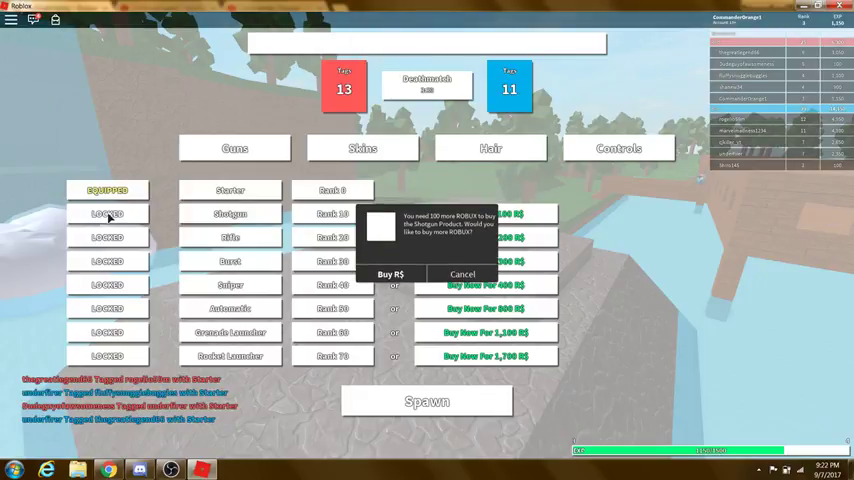
left_click(462, 272)
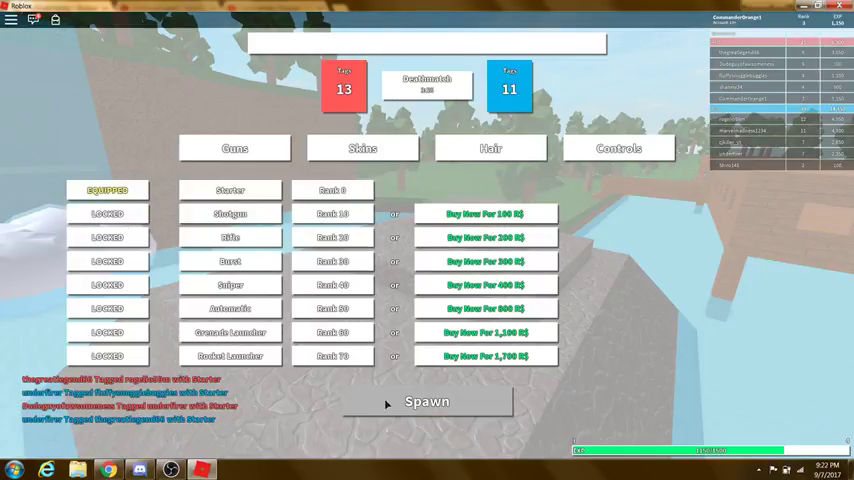
left_click(428, 400)
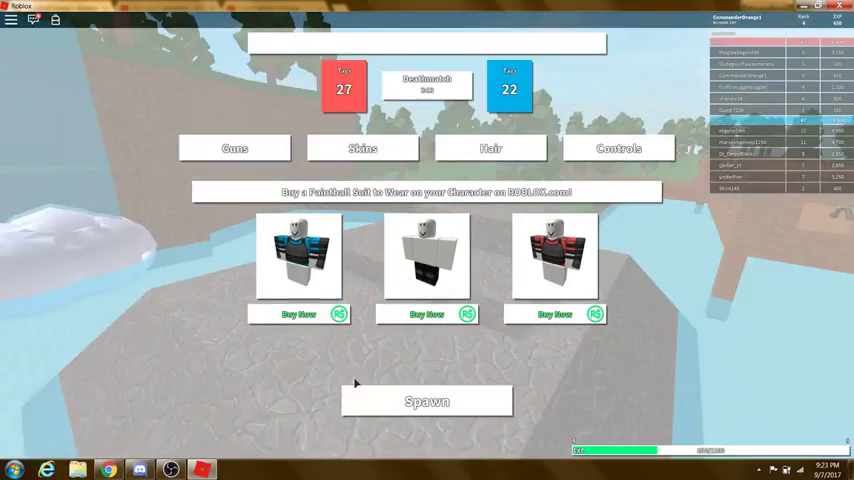
Spawn once more, then leave Paintball Frenzy and return to the Roblox Games catalogue
left_click(428, 400)
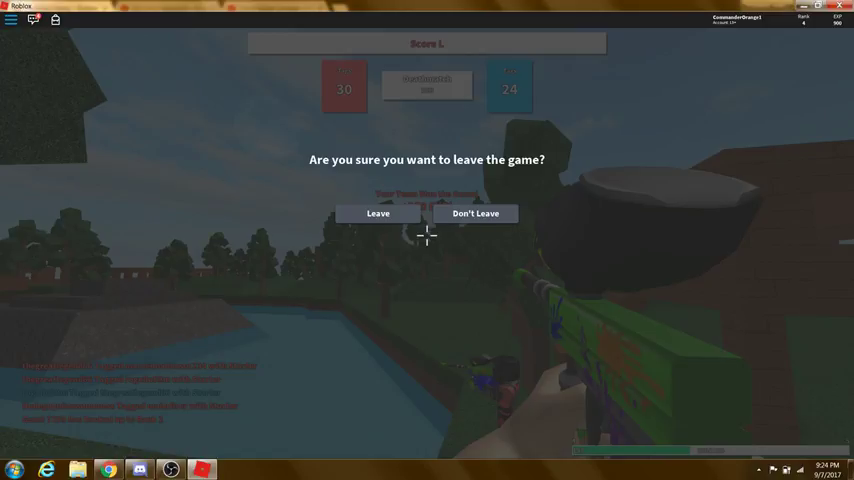
left_click(376, 212)
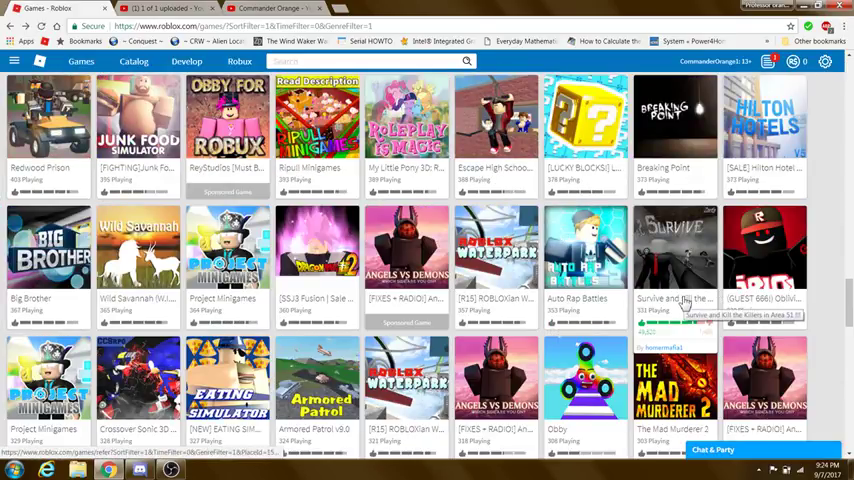
Browse down the Games list to DayZ and open its game page
scroll("down", 3)
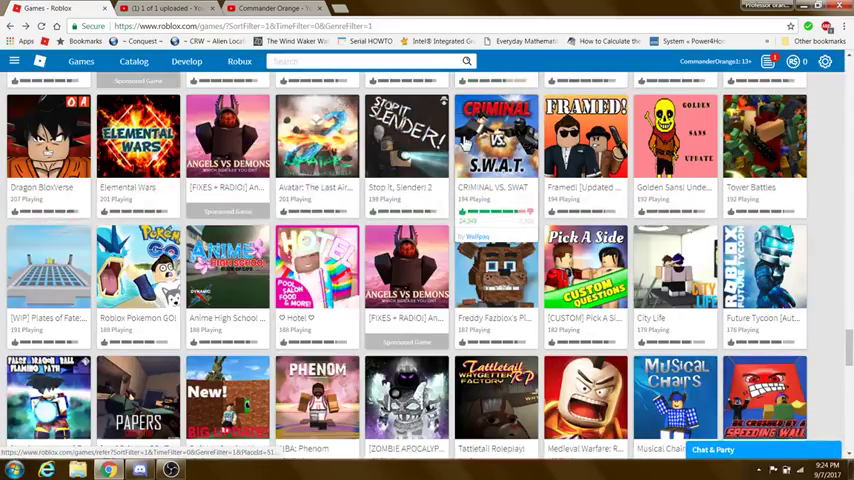
scroll("down", 3)
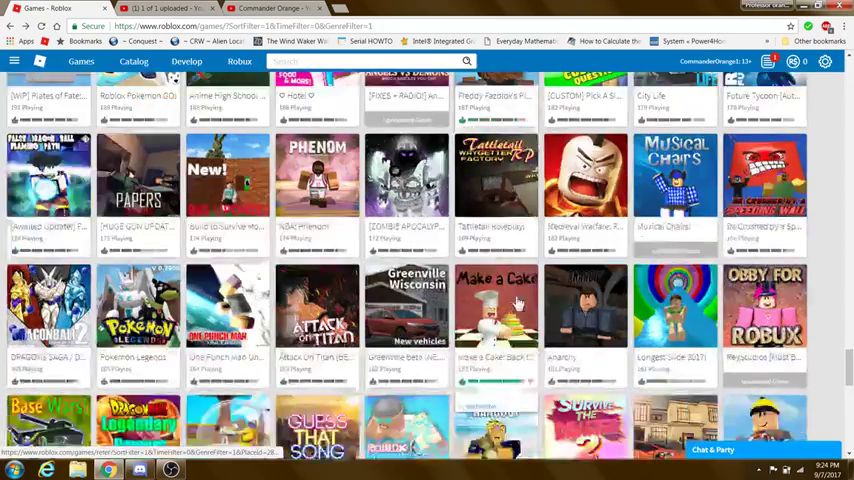
scroll("down", 3)
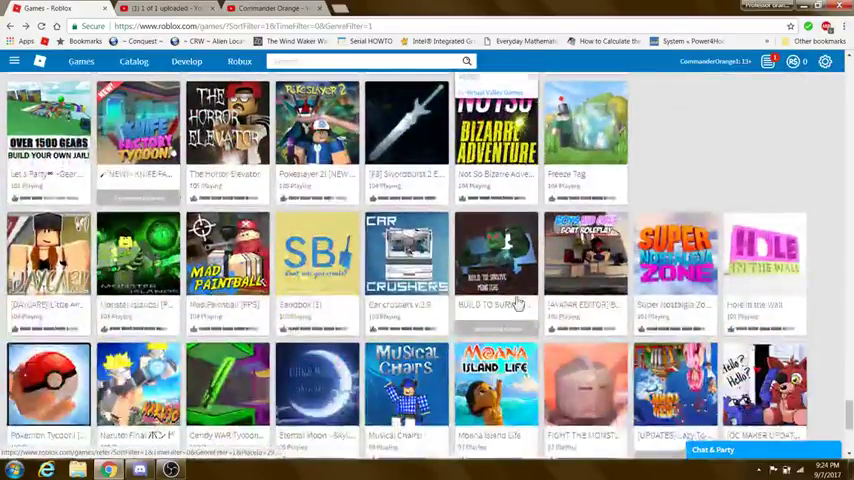
scroll("down", 3)
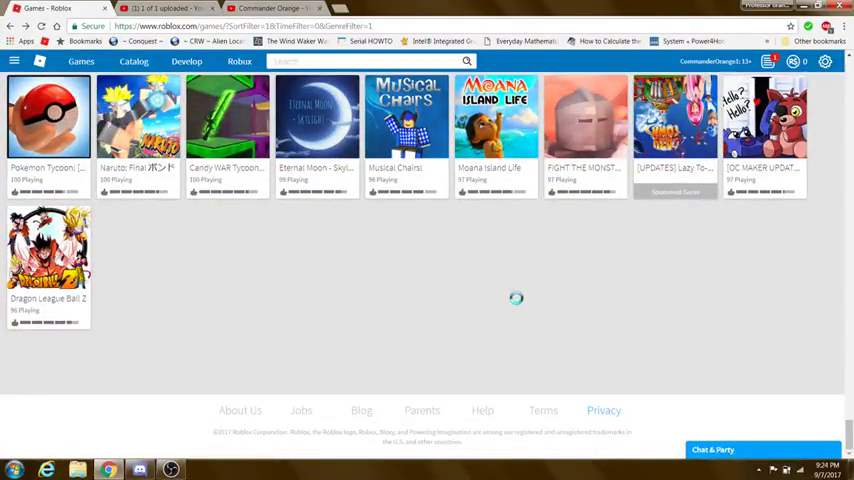
scroll("down", 3)
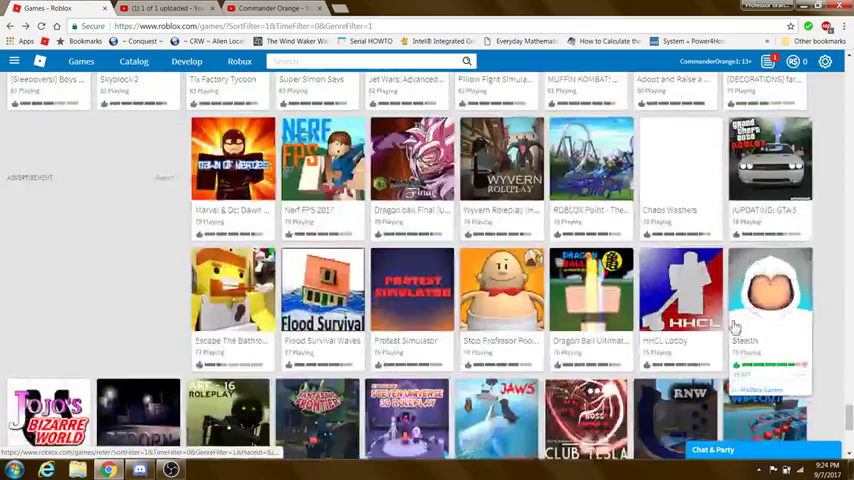
scroll("down", 3)
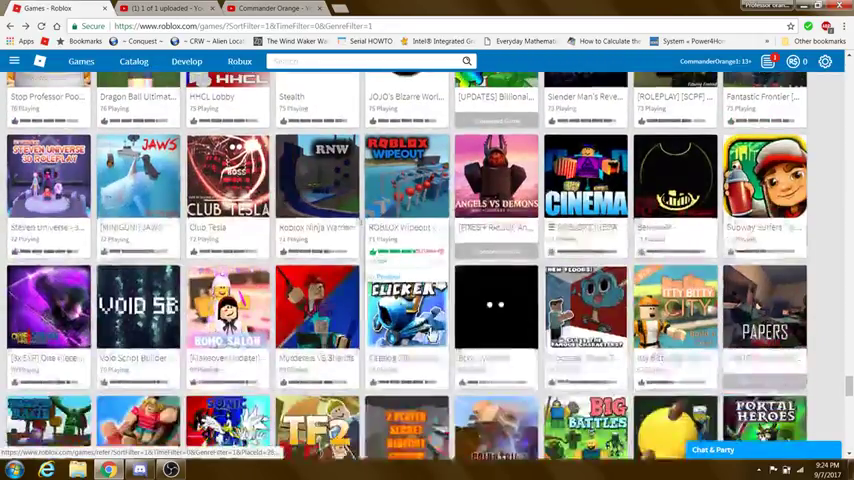
scroll("down", 3)
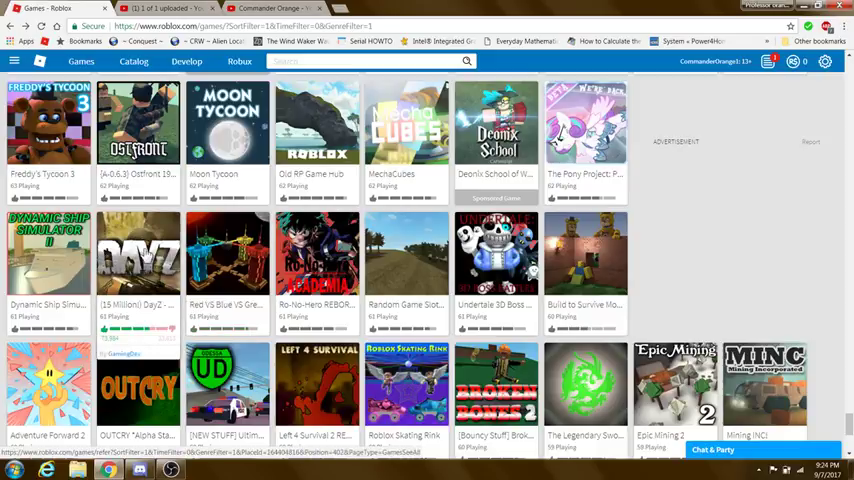
left_click(138, 256)
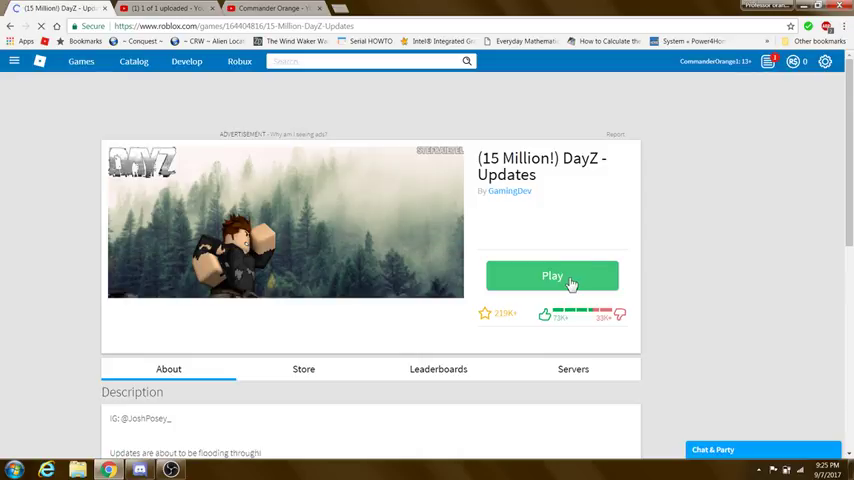
Launch DayZ - Updates with the green Play button
left_click(552, 276)
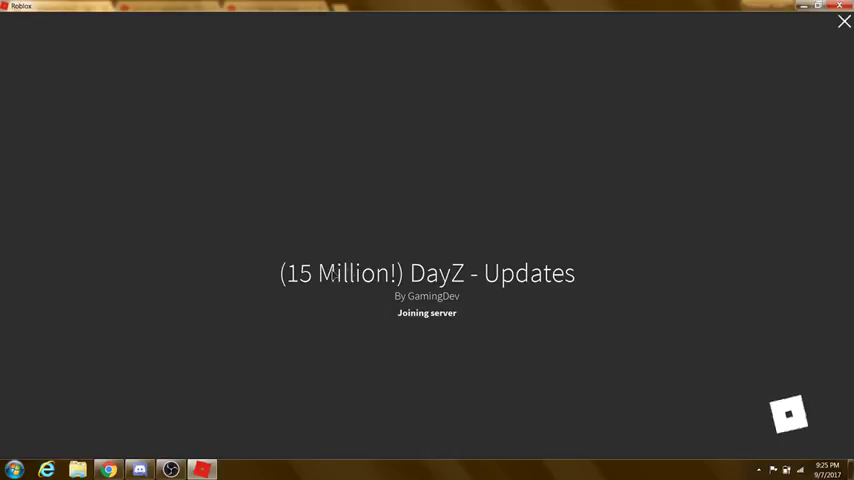
mouse_move(642, 340)
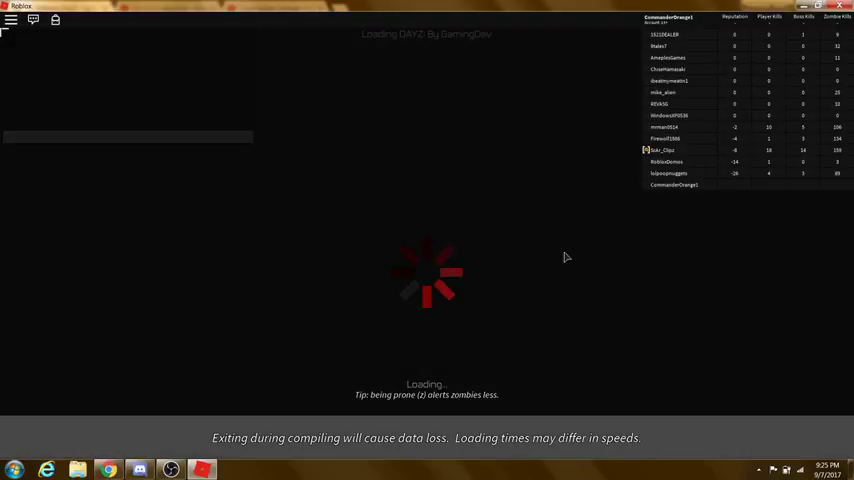
mouse_move(304, 362)
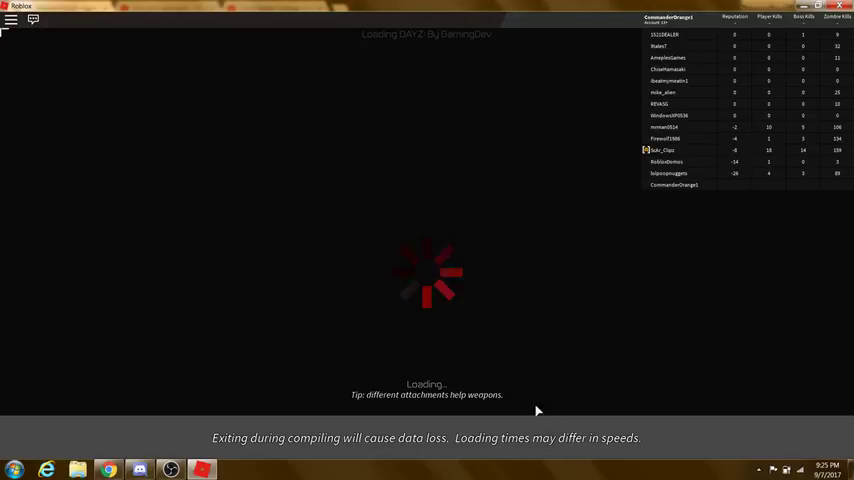
mouse_move(492, 372)
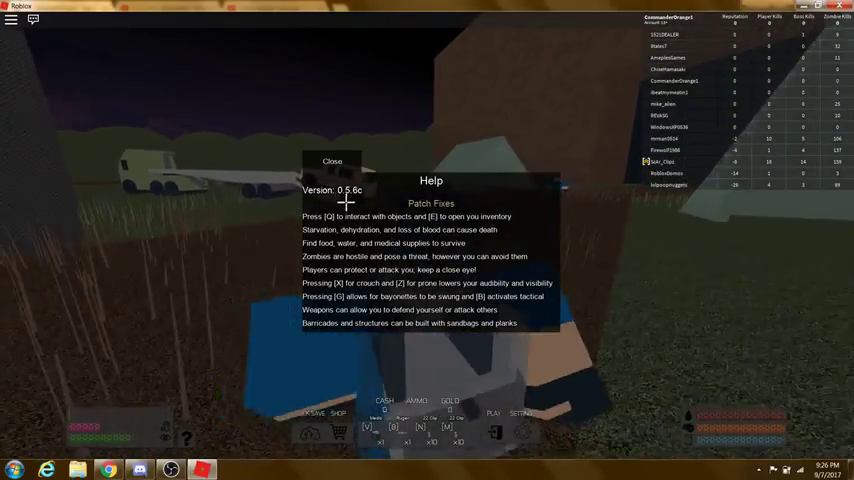
Close the DayZ Help window once the world loads
left_click(332, 160)
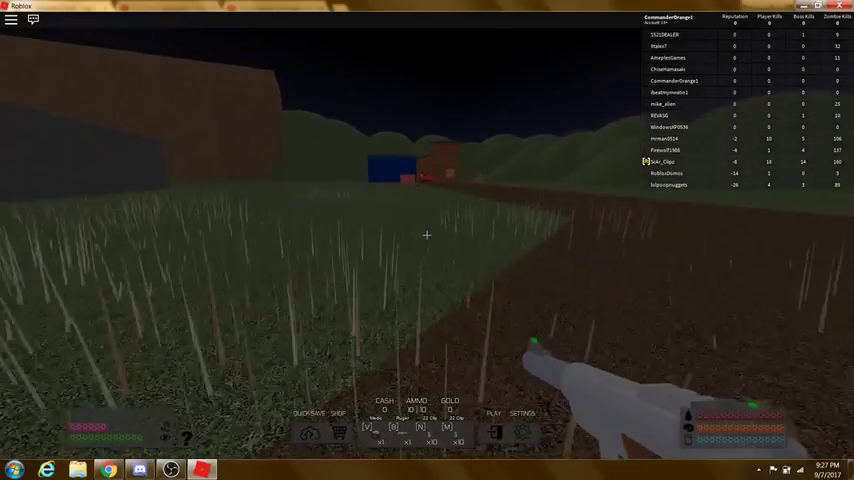
mouse_move(428, 236)
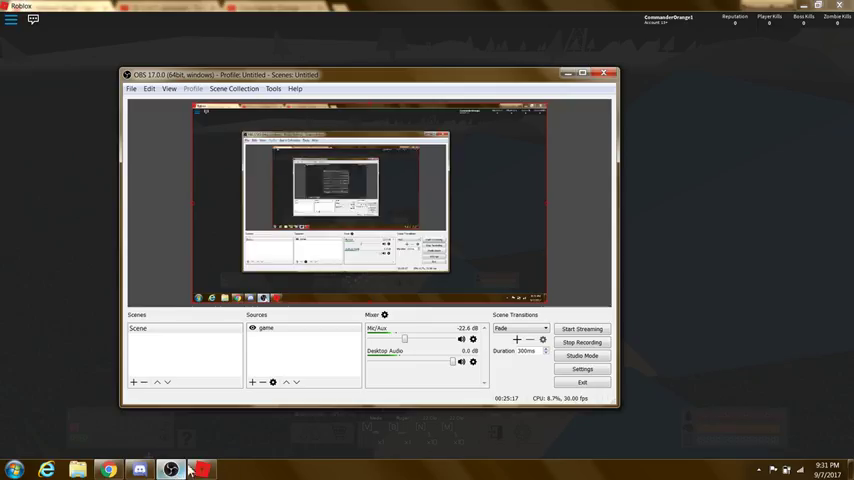
Stop the recording in the OBS Studio window
left_click(582, 342)
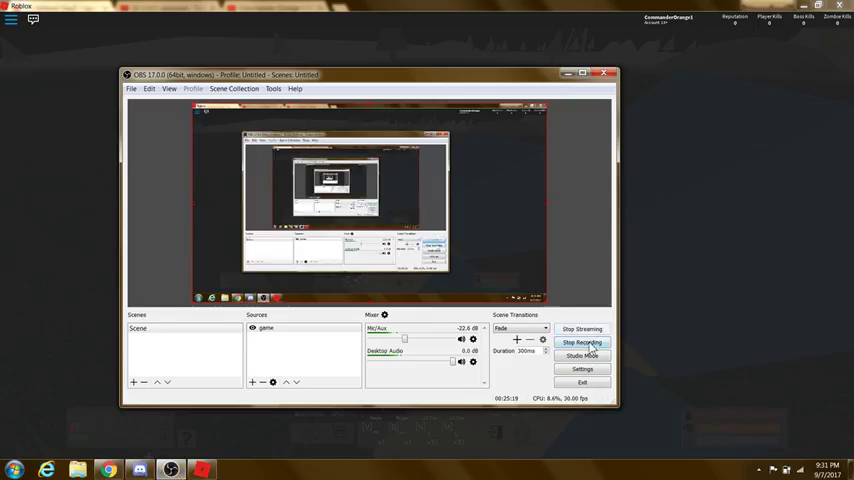